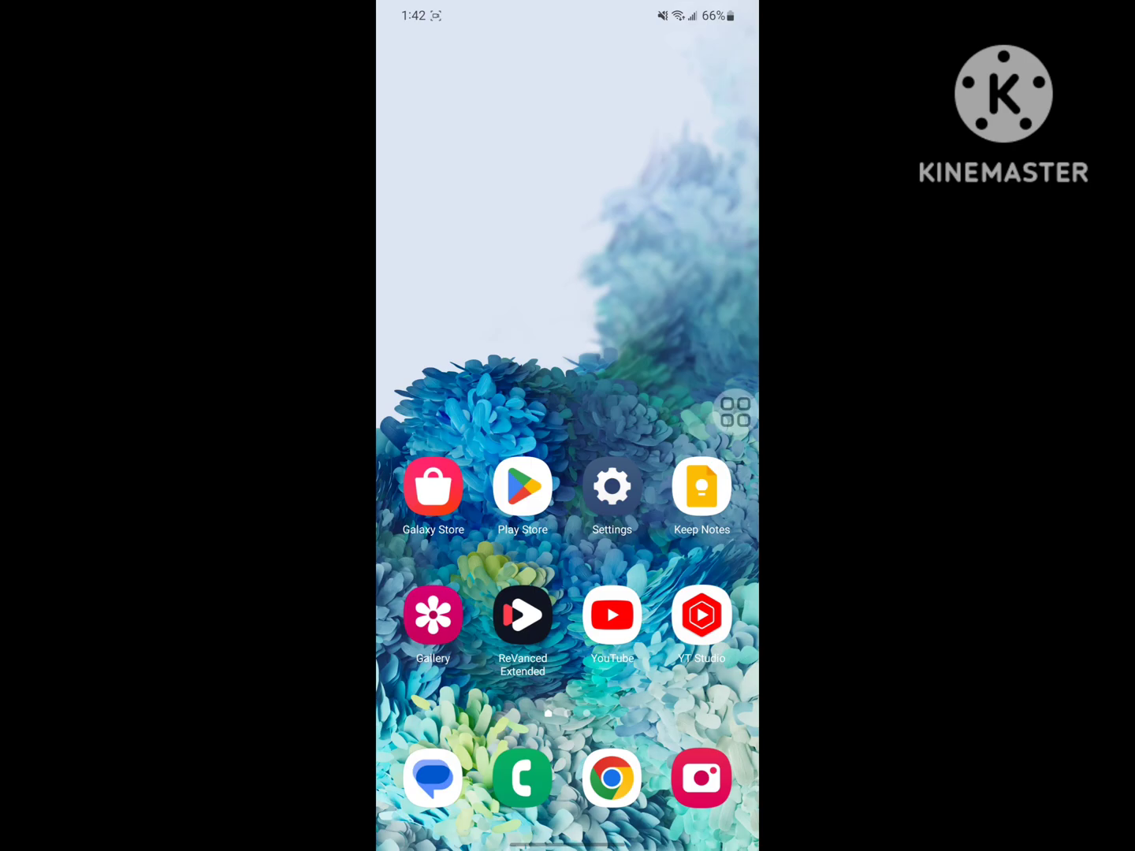
Step: Search 'roblox' from recent searches in Play Store, confirm it shows Play, and return to an empty search
{"action": "left_click", "coordinate": [523, 486]}
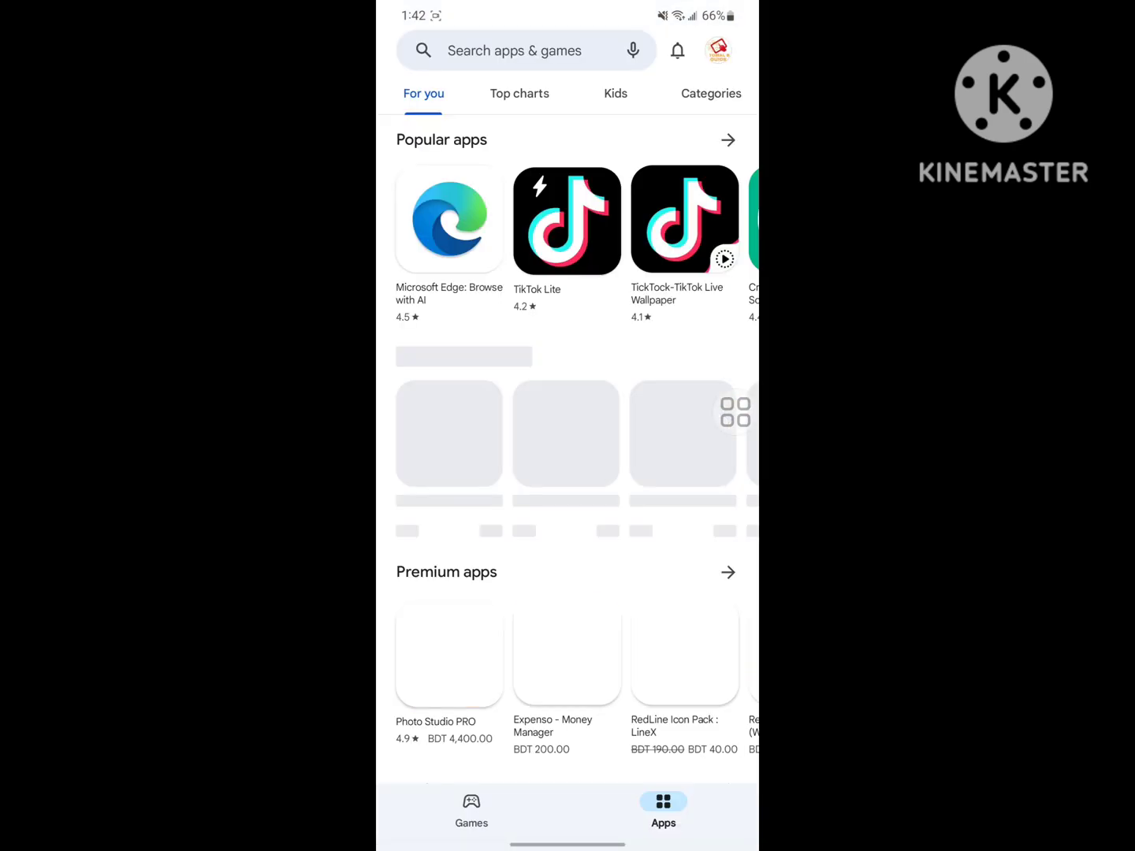
{"action": "left_click", "coordinate": [521, 50]}
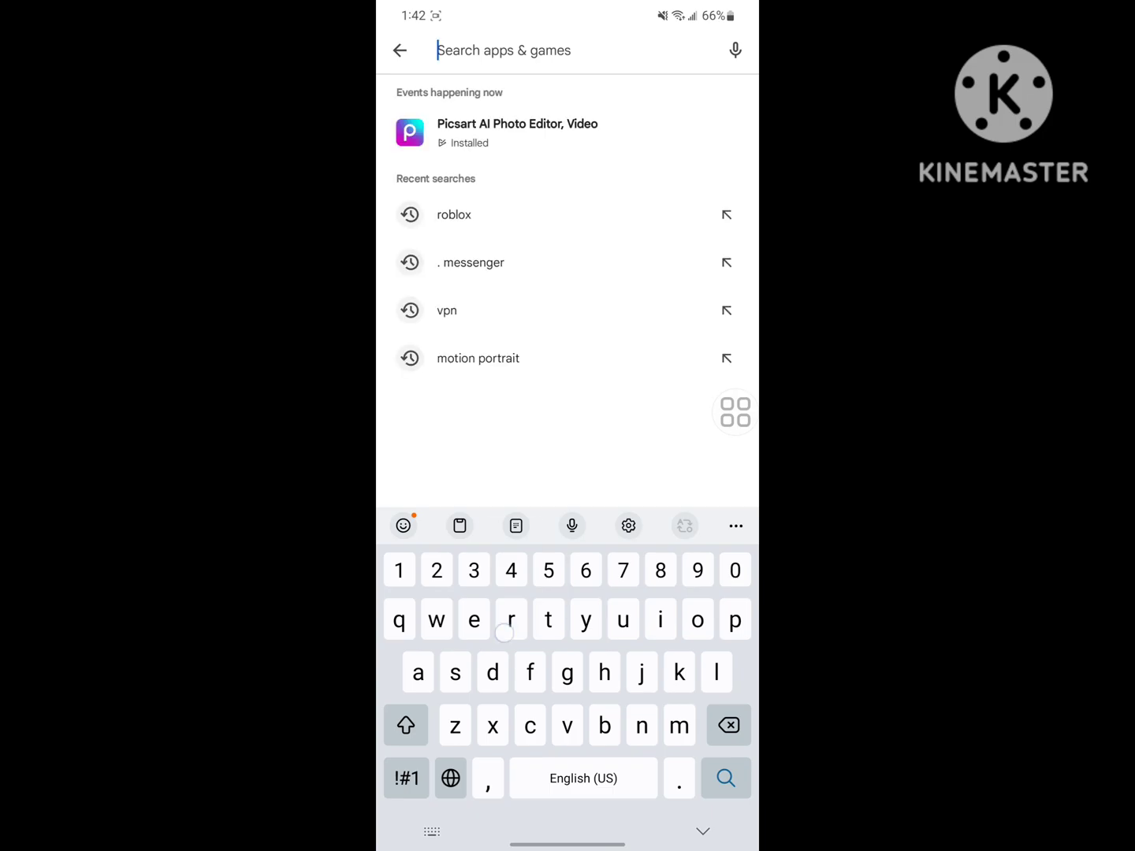
{"action": "left_click", "coordinate": [454, 214]}
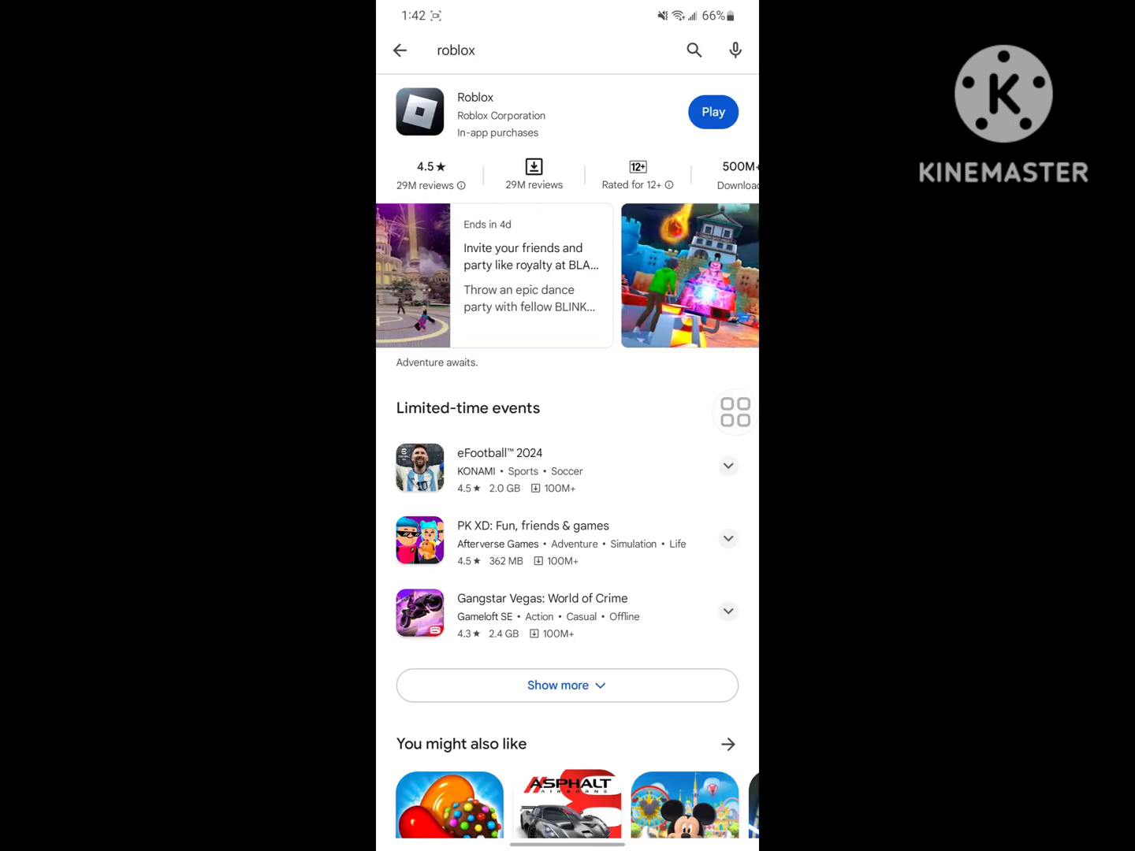
{"action": "left_click", "coordinate": [513, 50]}
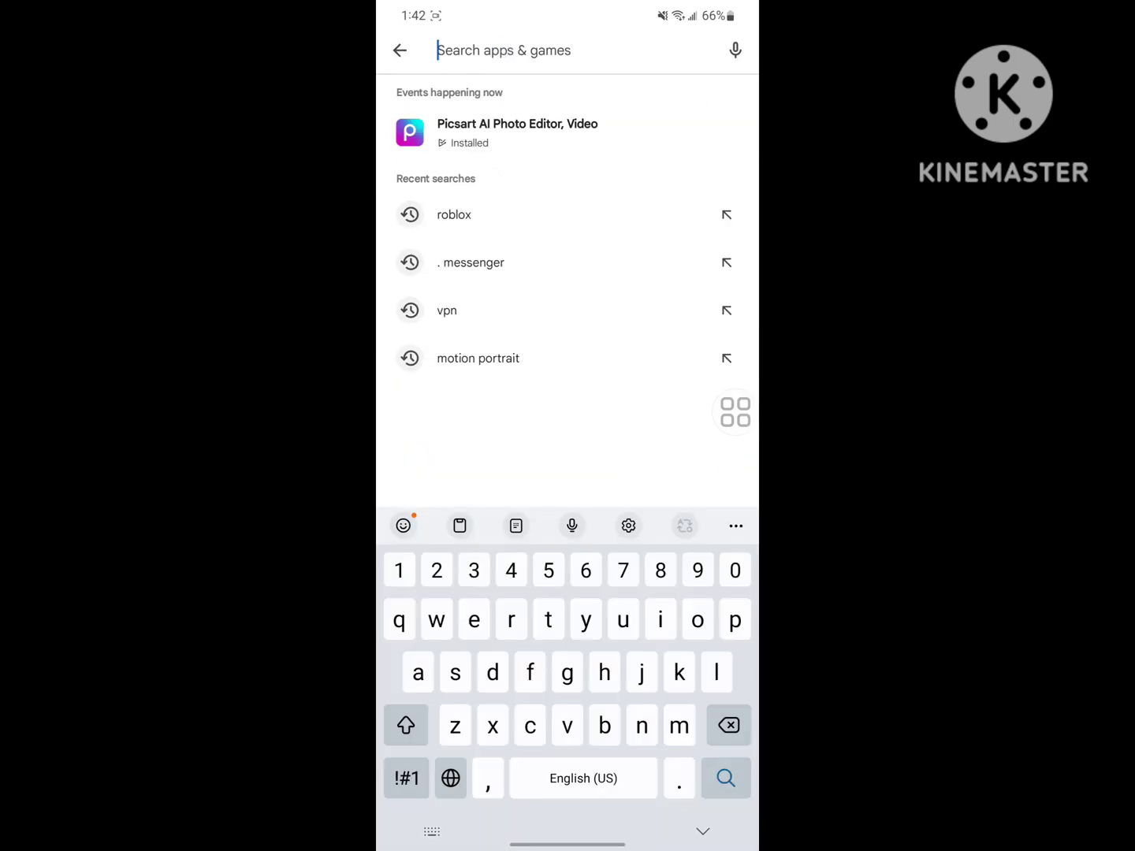
Step: Search 'vpn' in Play Store and install the 1.1.1.1 + WARP: Safer Internet app
{"action": "left_click", "coordinate": [447, 310]}
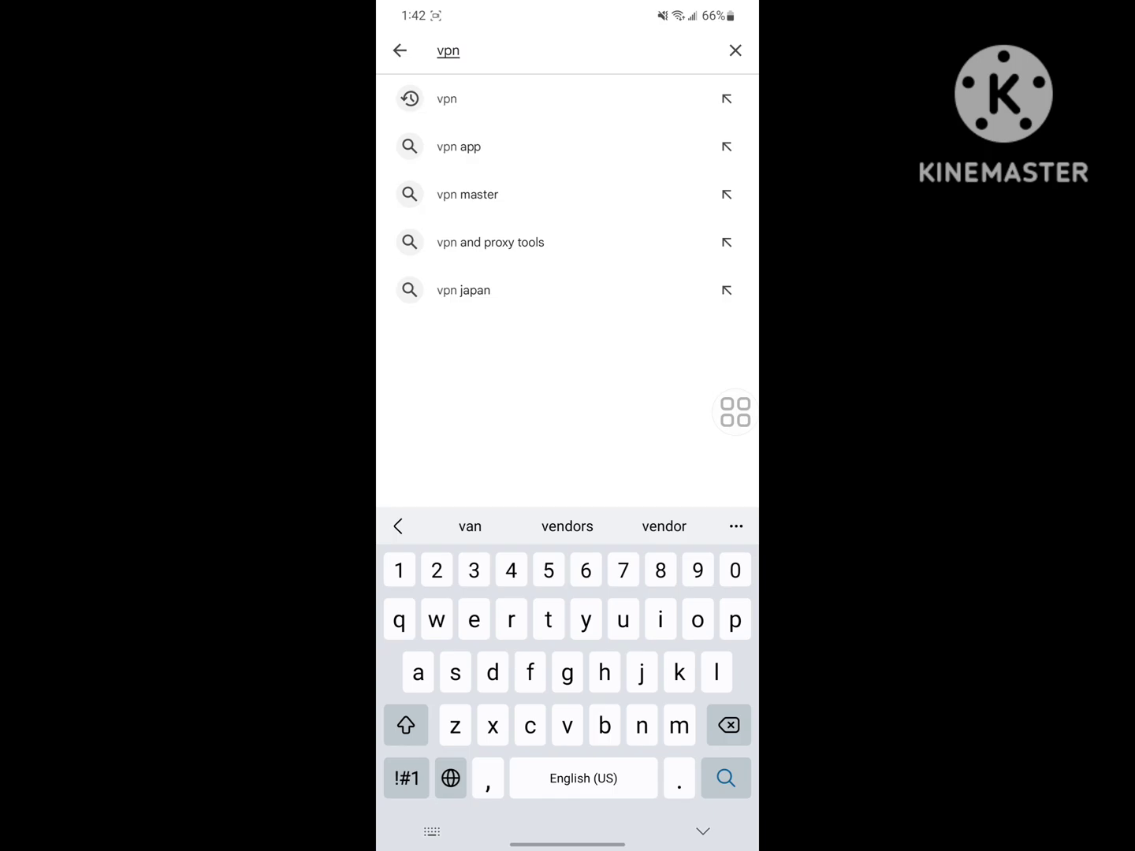
{"action": "left_click", "coordinate": [724, 779]}
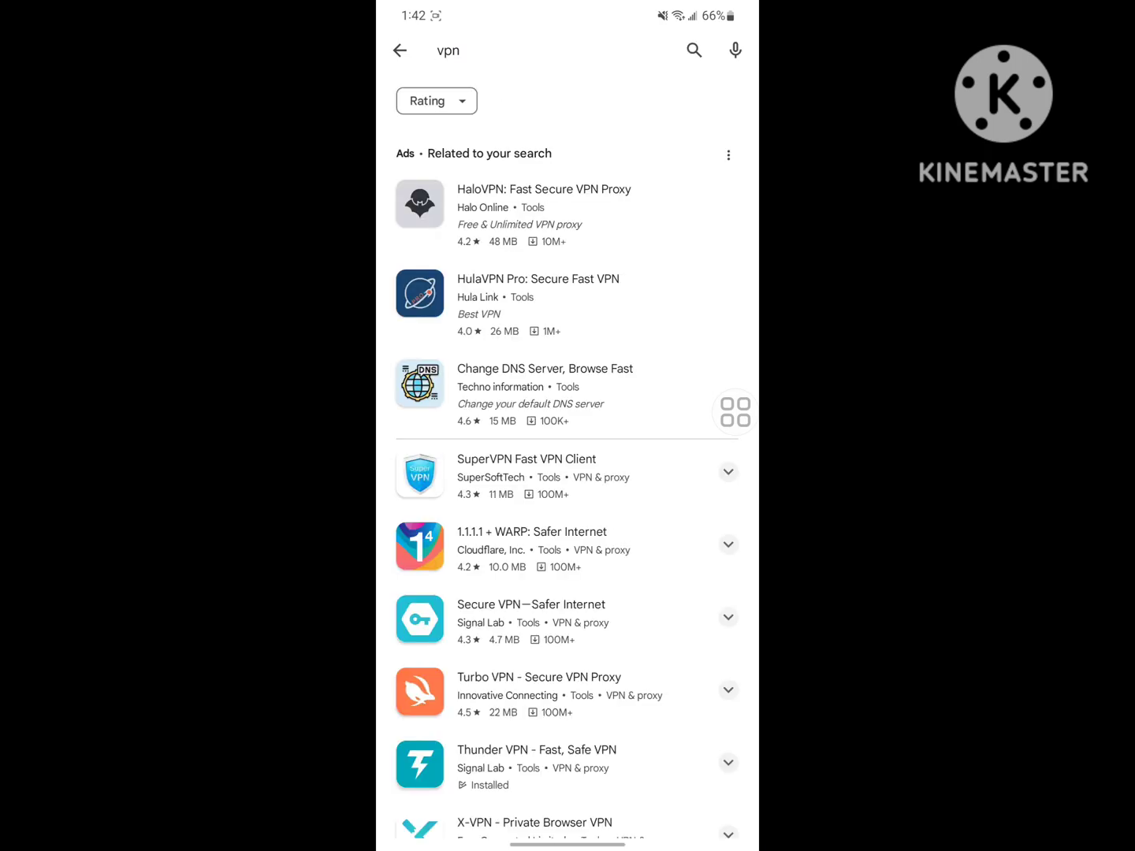
{"action": "left_click", "coordinate": [533, 544]}
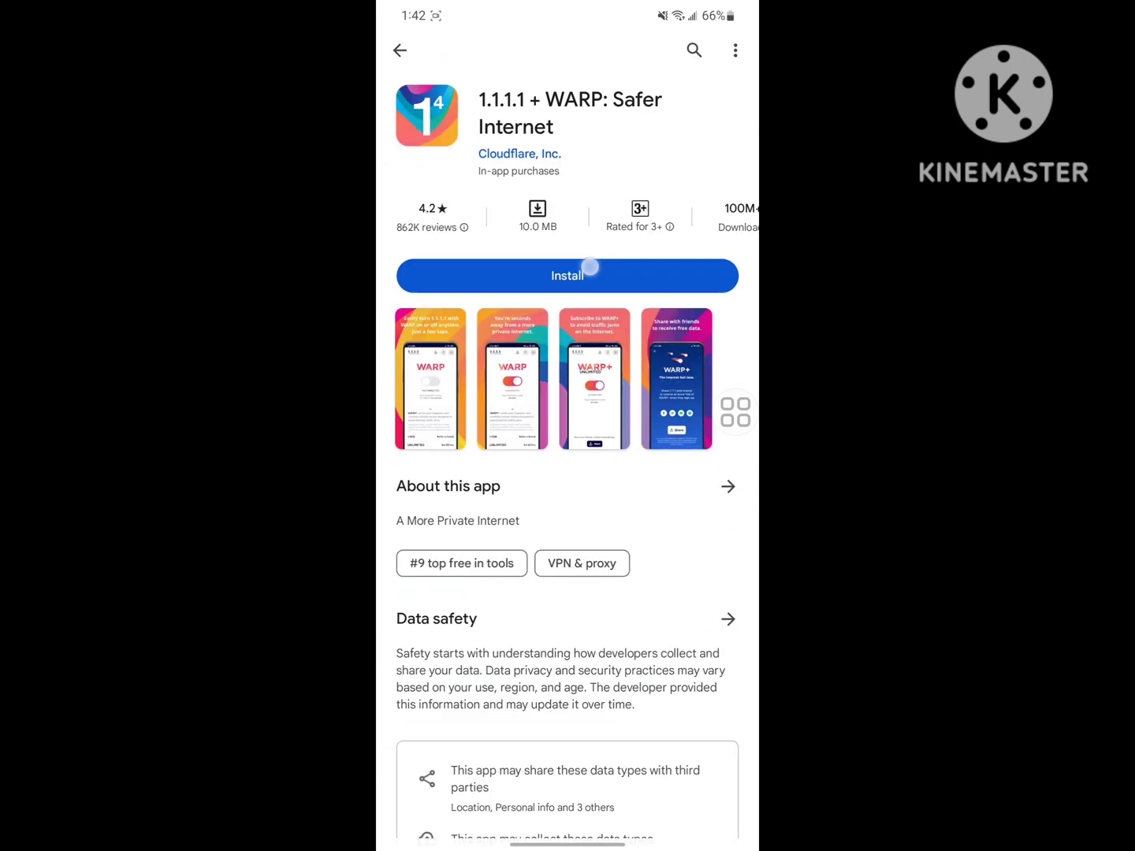
{"action": "left_click", "coordinate": [568, 275]}
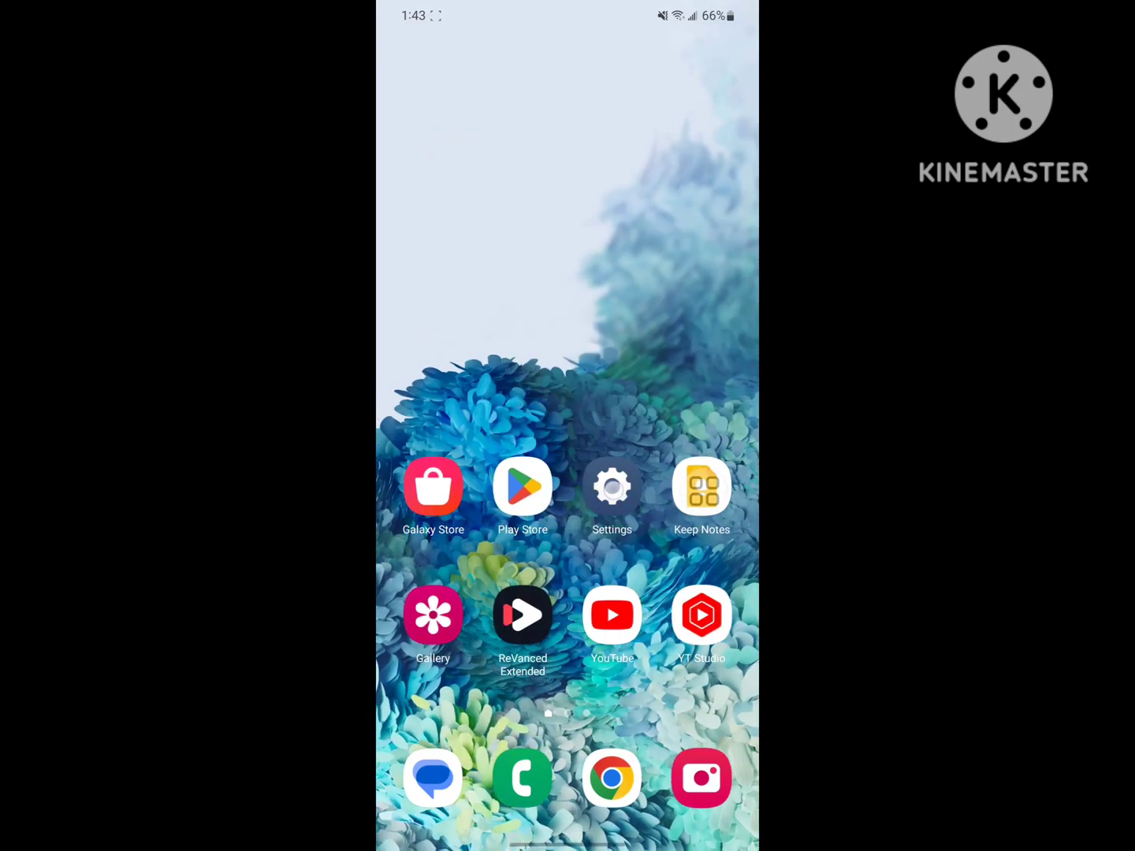
Step: In Settings under Apps > Roblox > Storage, clear the Roblox app's cache
{"action": "left_click", "coordinate": [612, 485]}
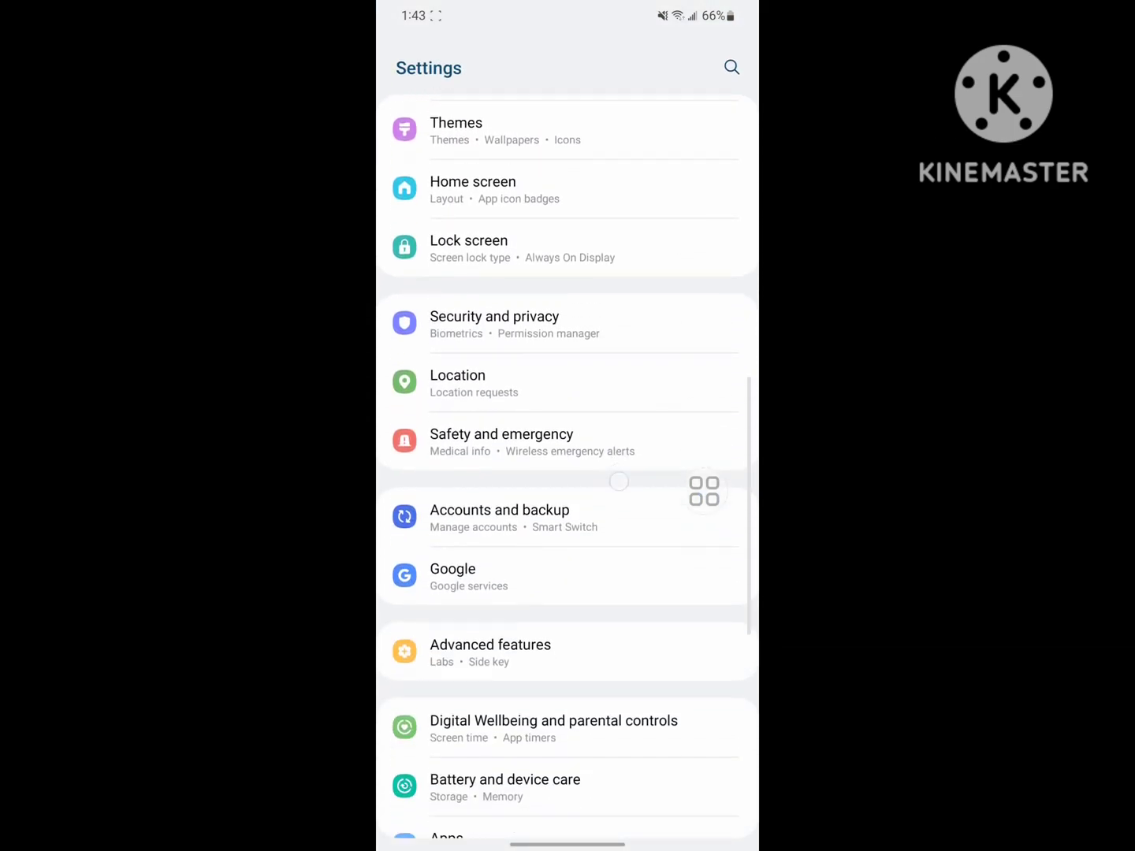
{"action": "scroll", "scroll_direction": "down", "scroll_amount": 3}
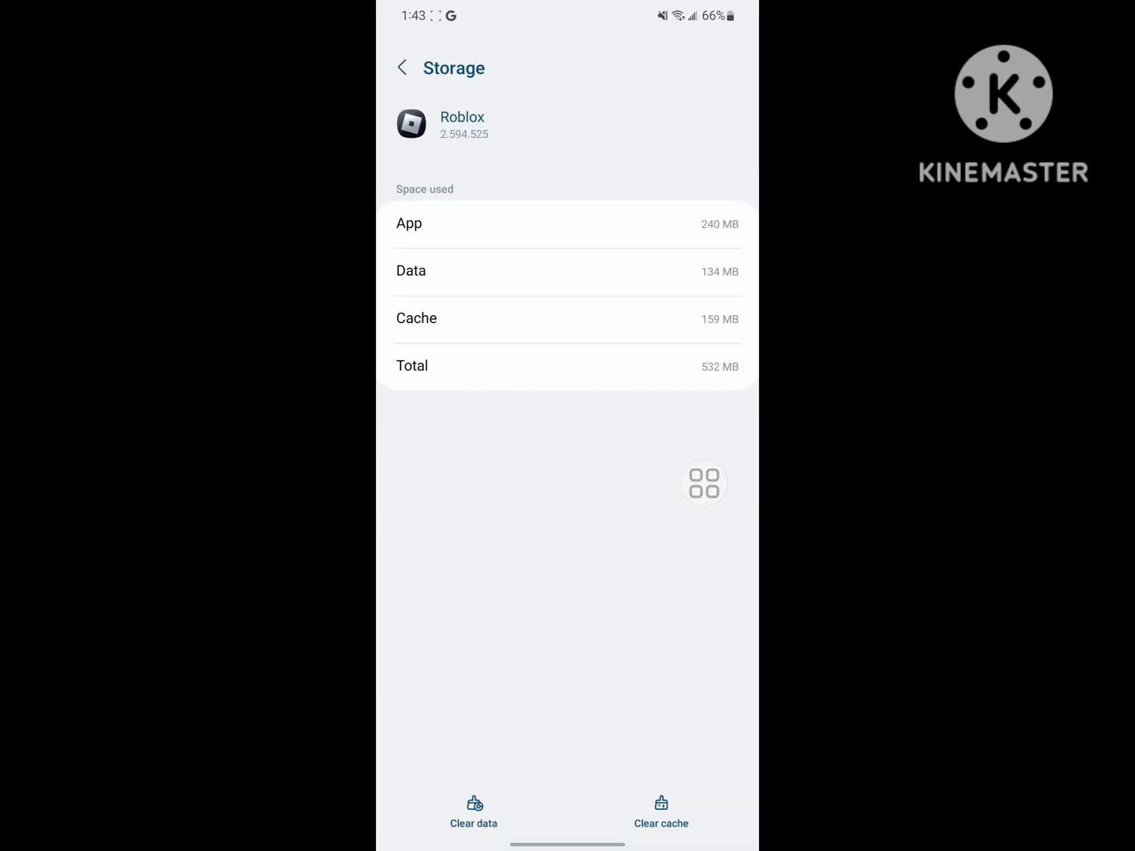
{"action": "left_click", "coordinate": [473, 807]}
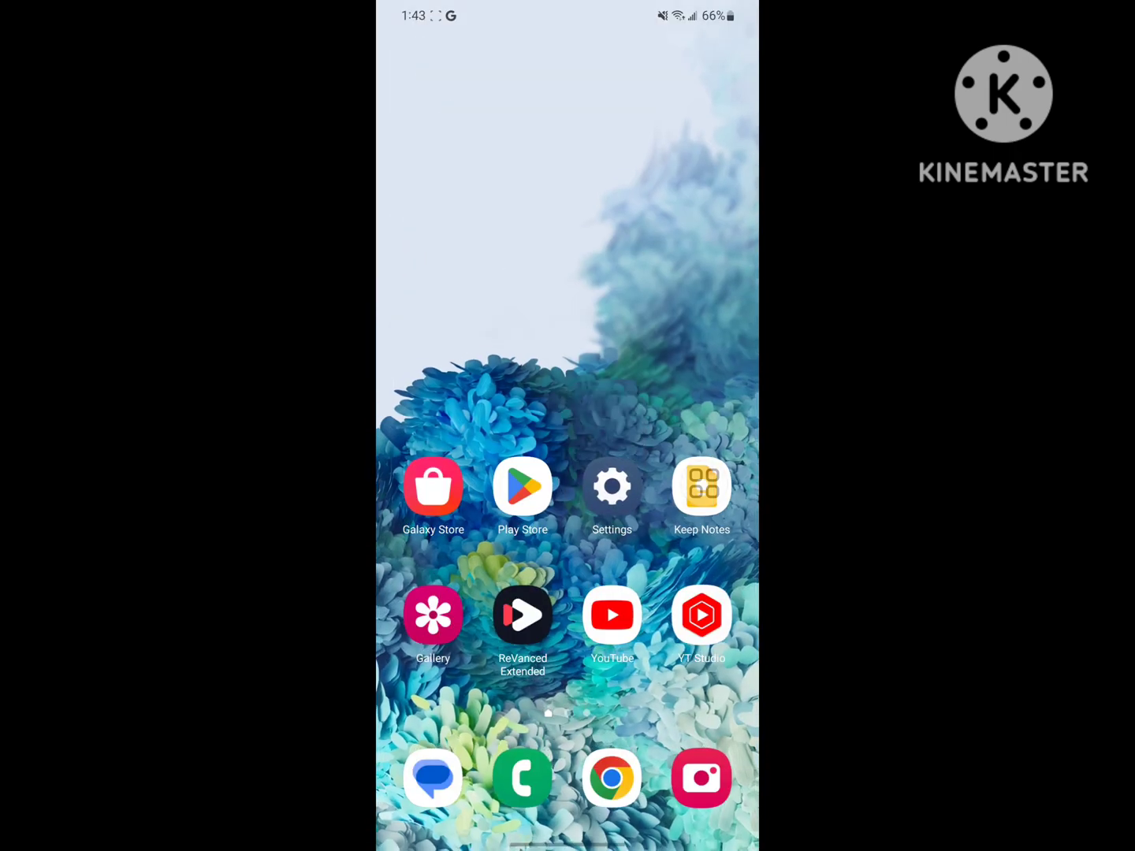
Step: Launch the 1.1.1.1 app and accept its privacy commitment
{"action": "scroll", "scroll_direction": "up", "scroll_amount": 3}
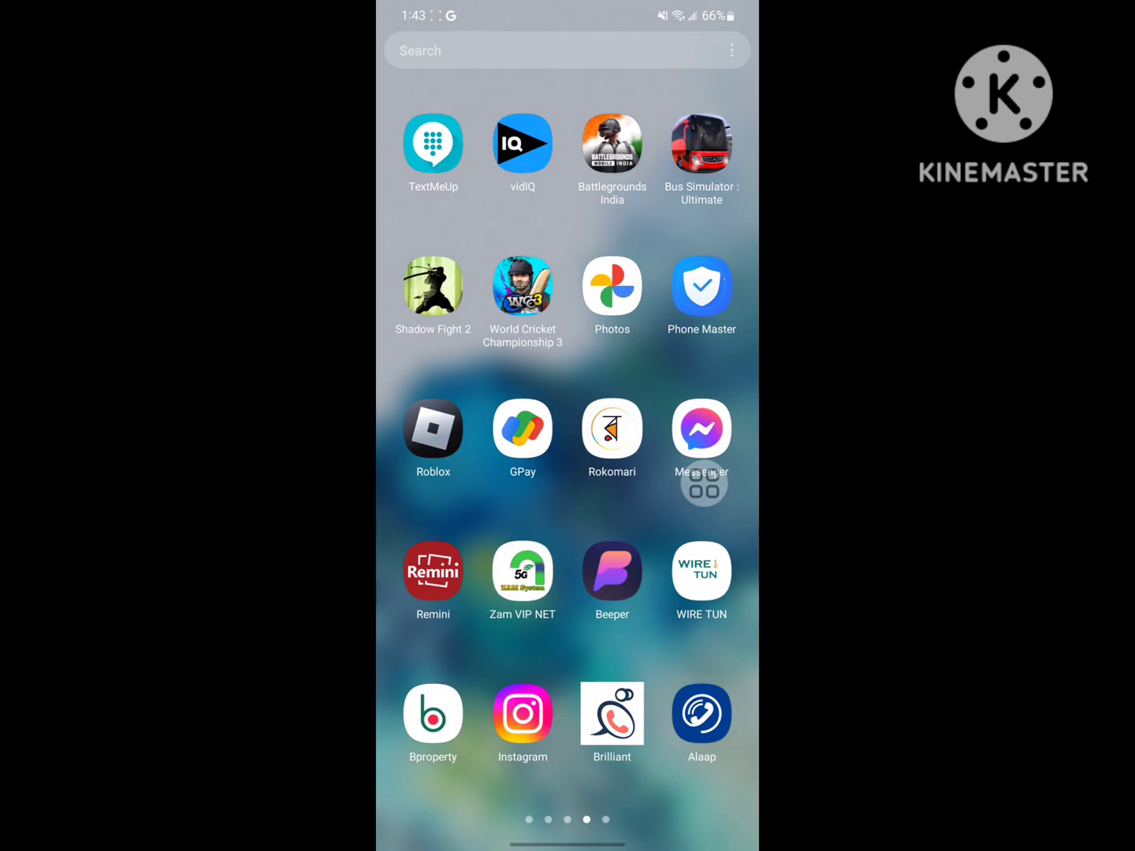
{"action": "scroll", "scroll_direction": "left", "scroll_amount": 3}
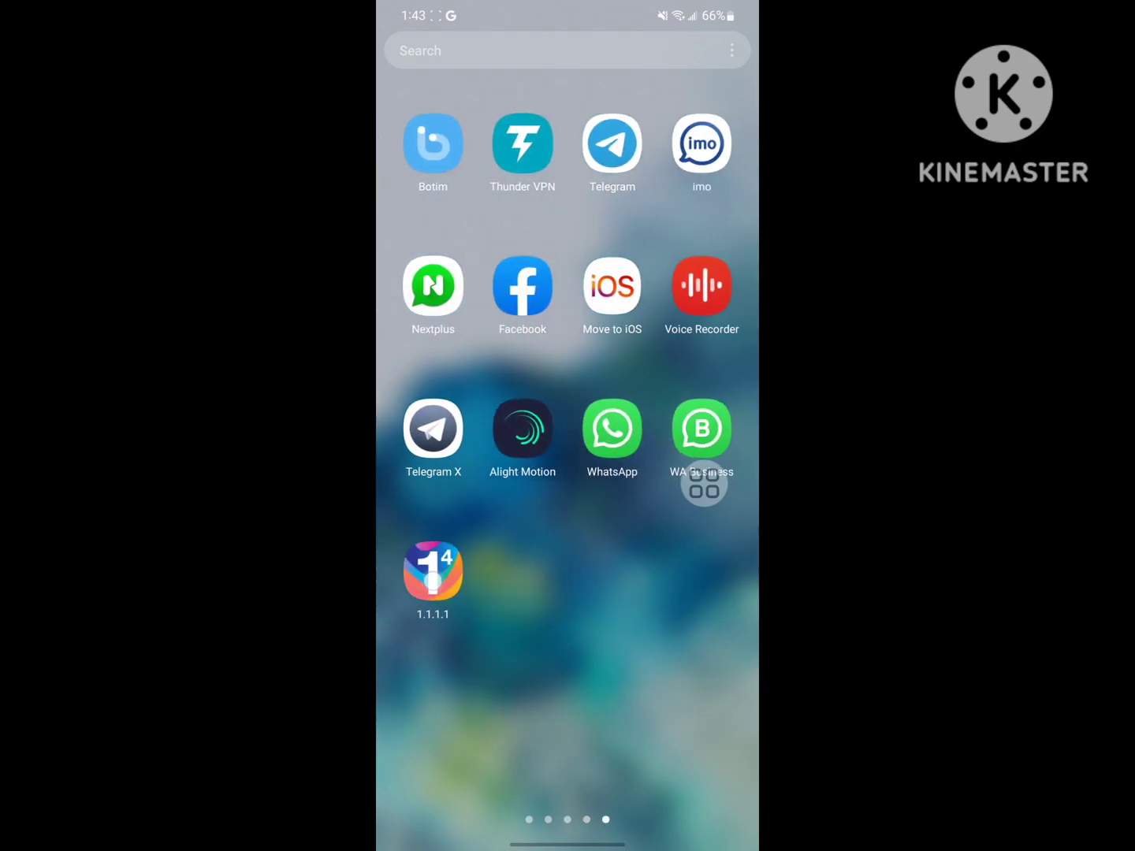
{"action": "left_click", "coordinate": [432, 571]}
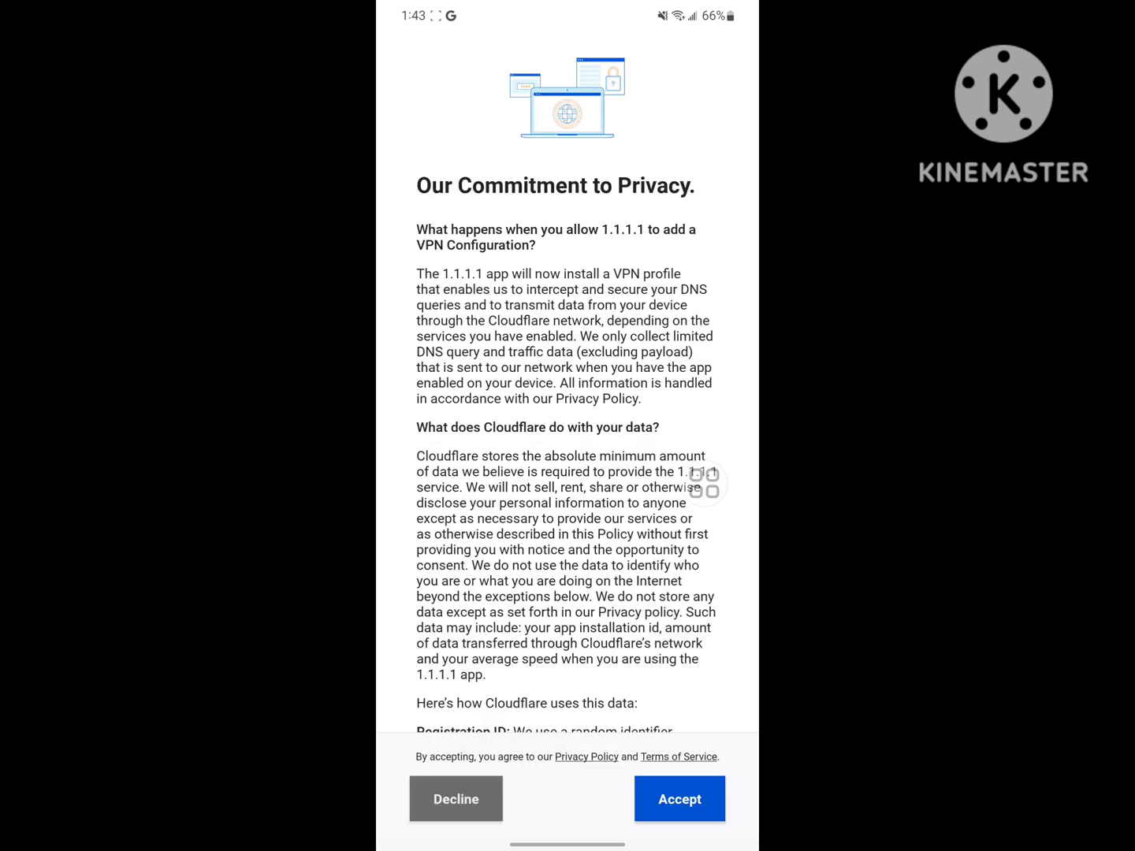
{"action": "left_click", "coordinate": [678, 798]}
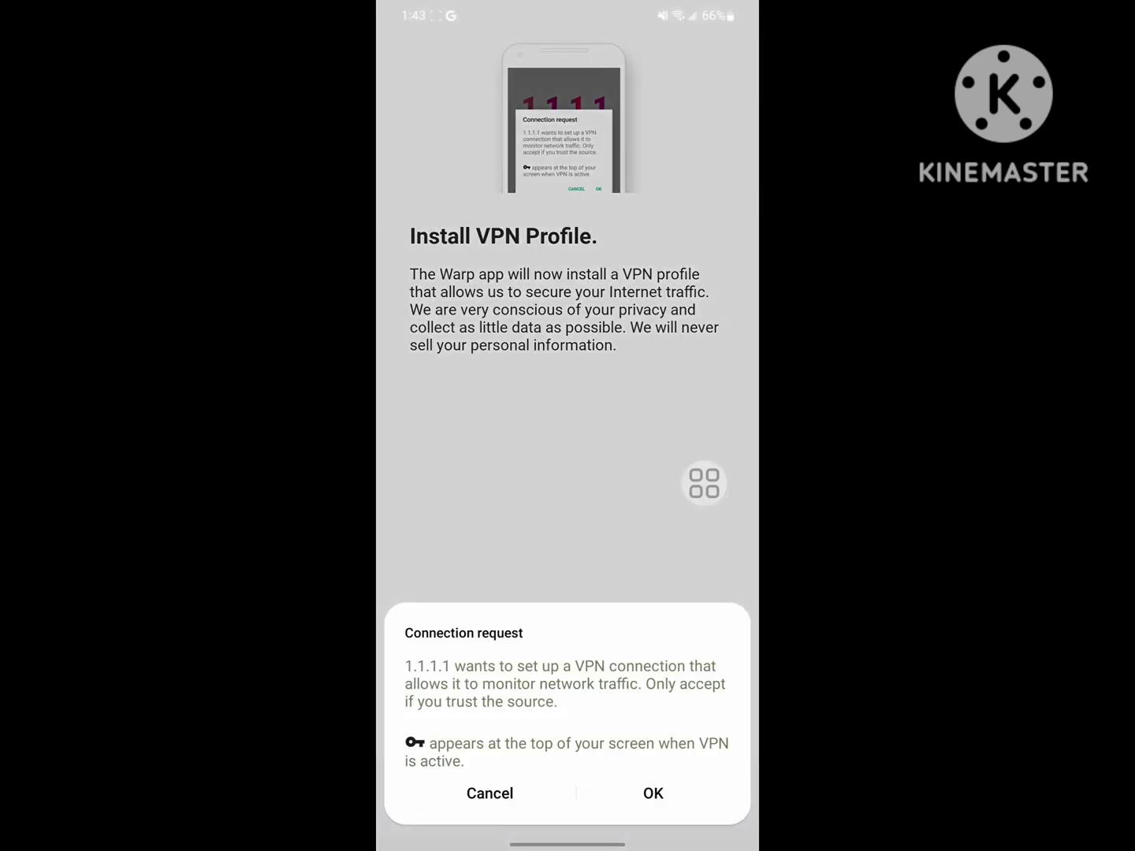
Step: Approve the VPN connection request, allow notifications, and switch WARP on
{"action": "left_click", "coordinate": [652, 793]}
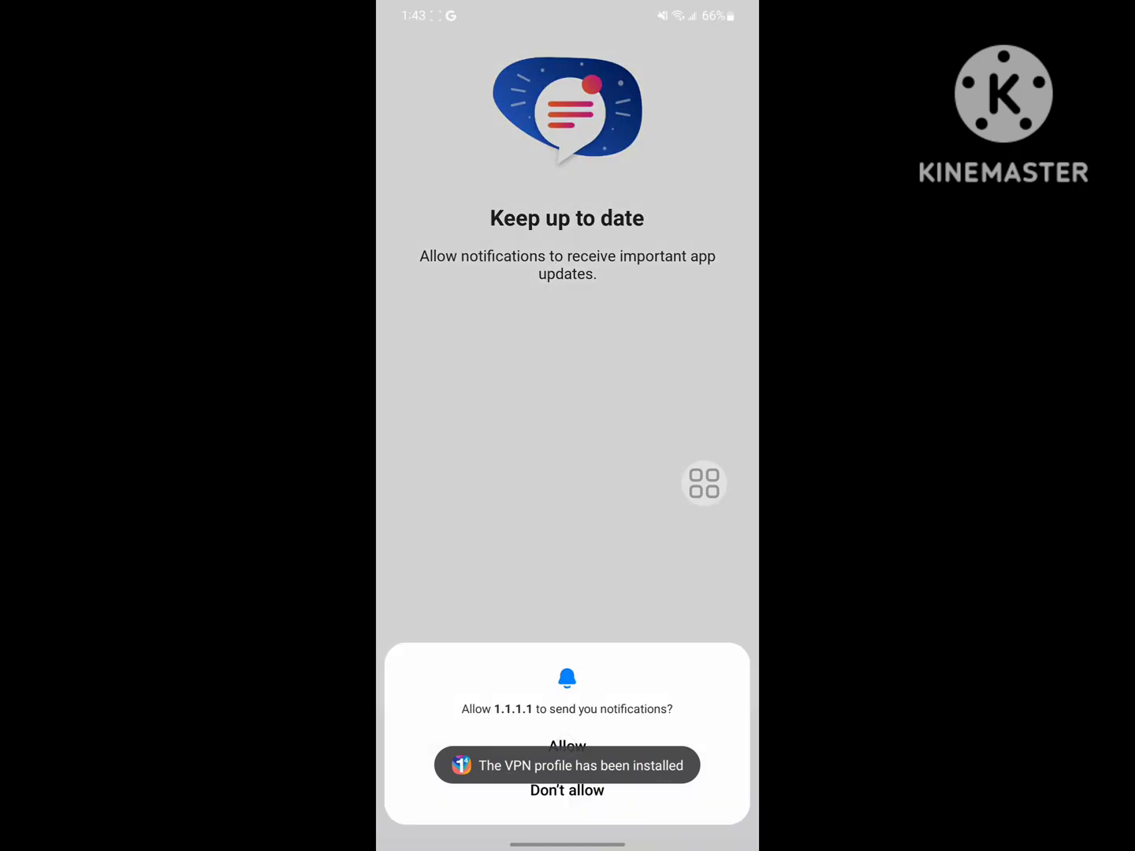
{"action": "left_click", "coordinate": [568, 746]}
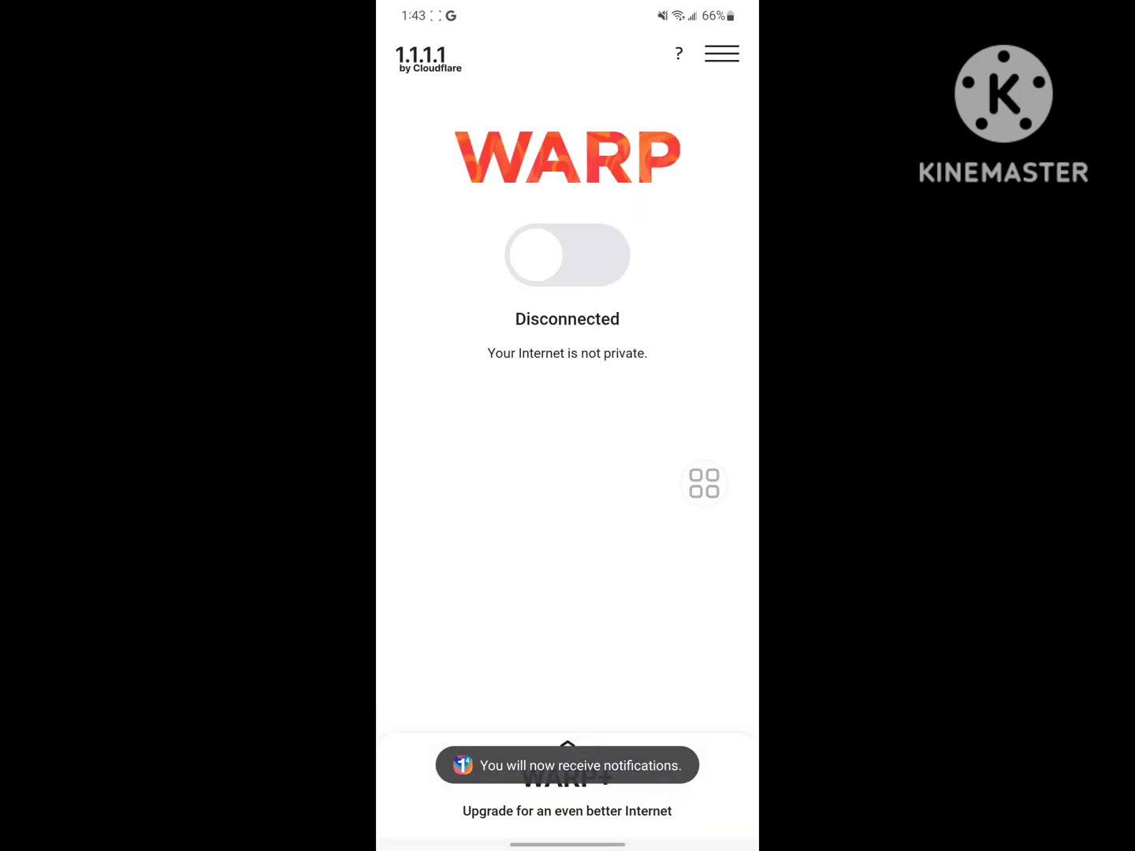
{"action": "left_click", "coordinate": [568, 256]}
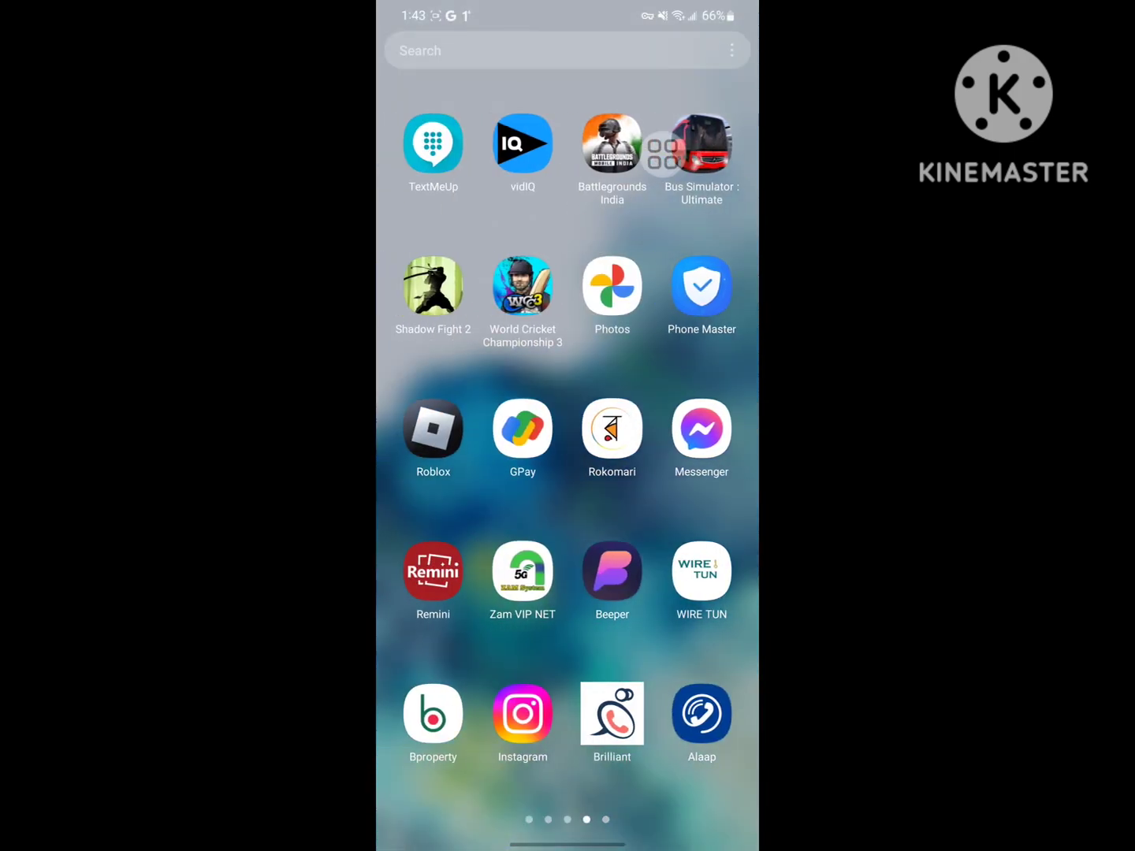
Step: Launch Roblox, log in with the account credentials, and reach the Home page
{"action": "left_click", "coordinate": [432, 432]}
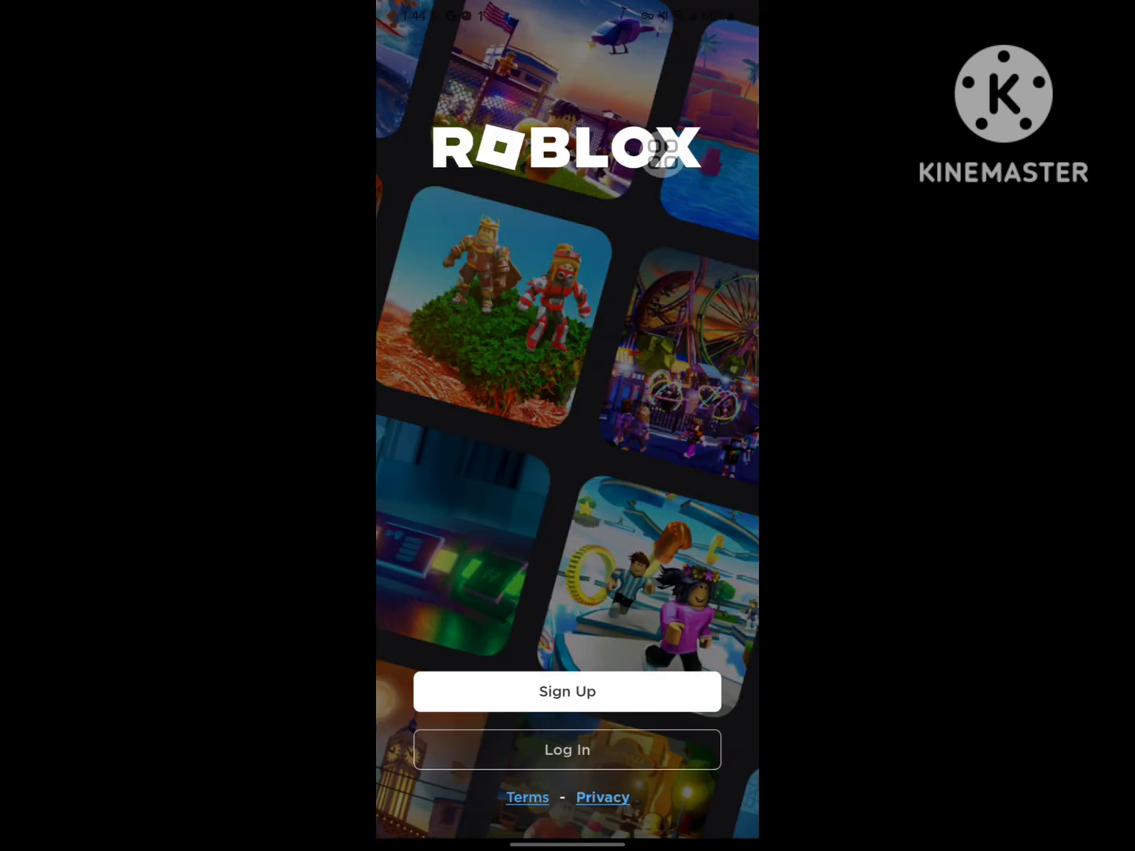
{"action": "left_click", "coordinate": [566, 751]}
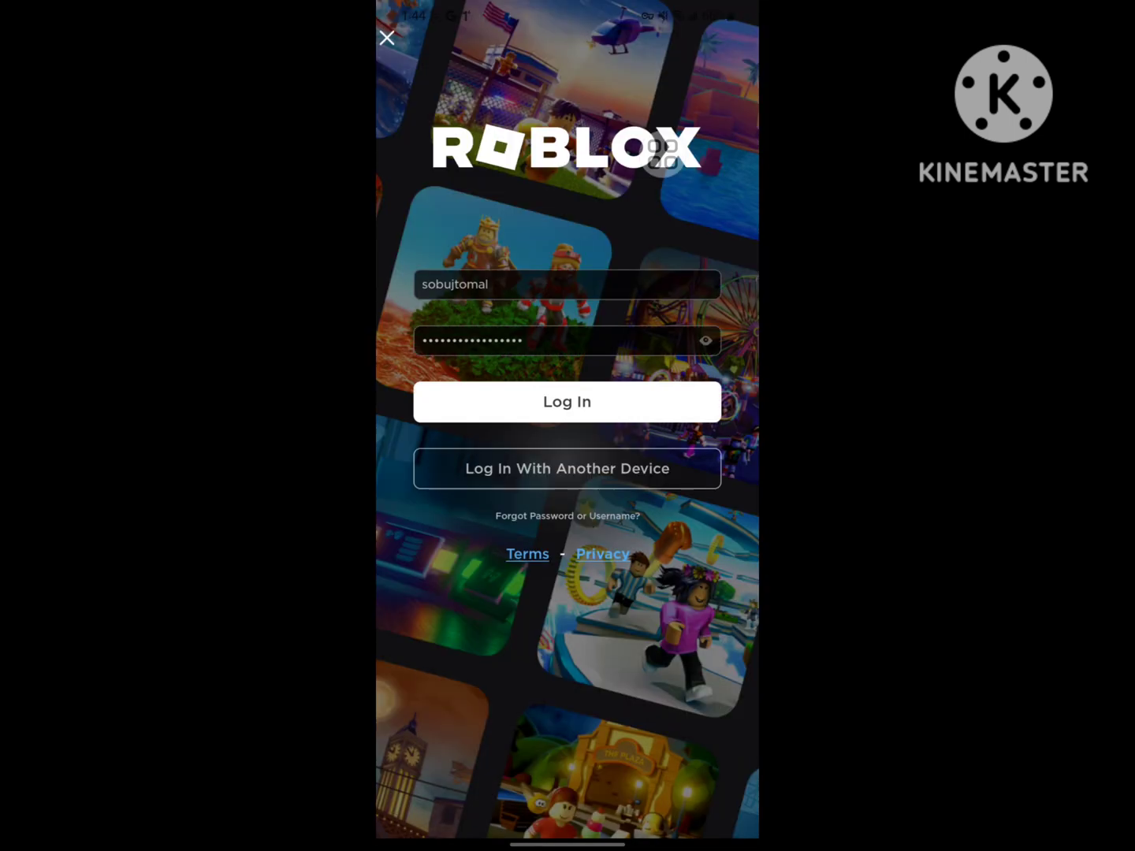
{"action": "left_click", "coordinate": [568, 402]}
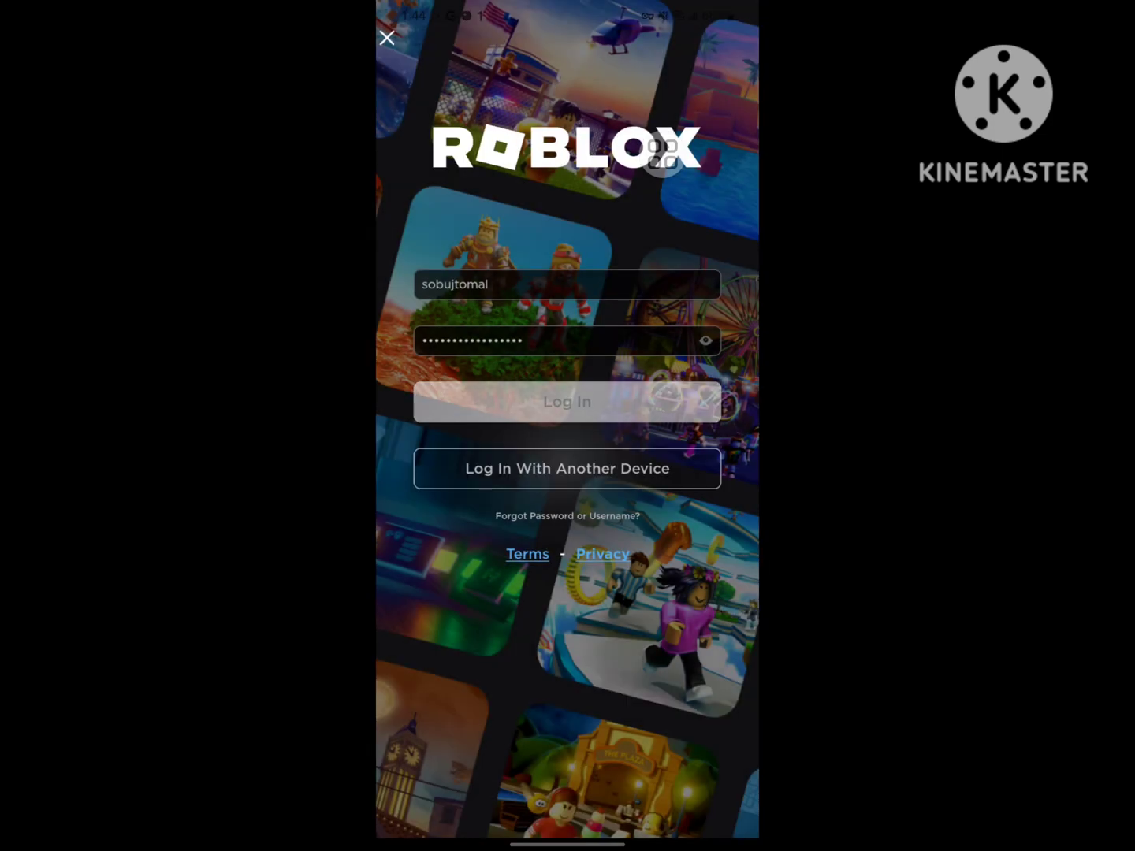
{"action": "left_click", "coordinate": [568, 401]}
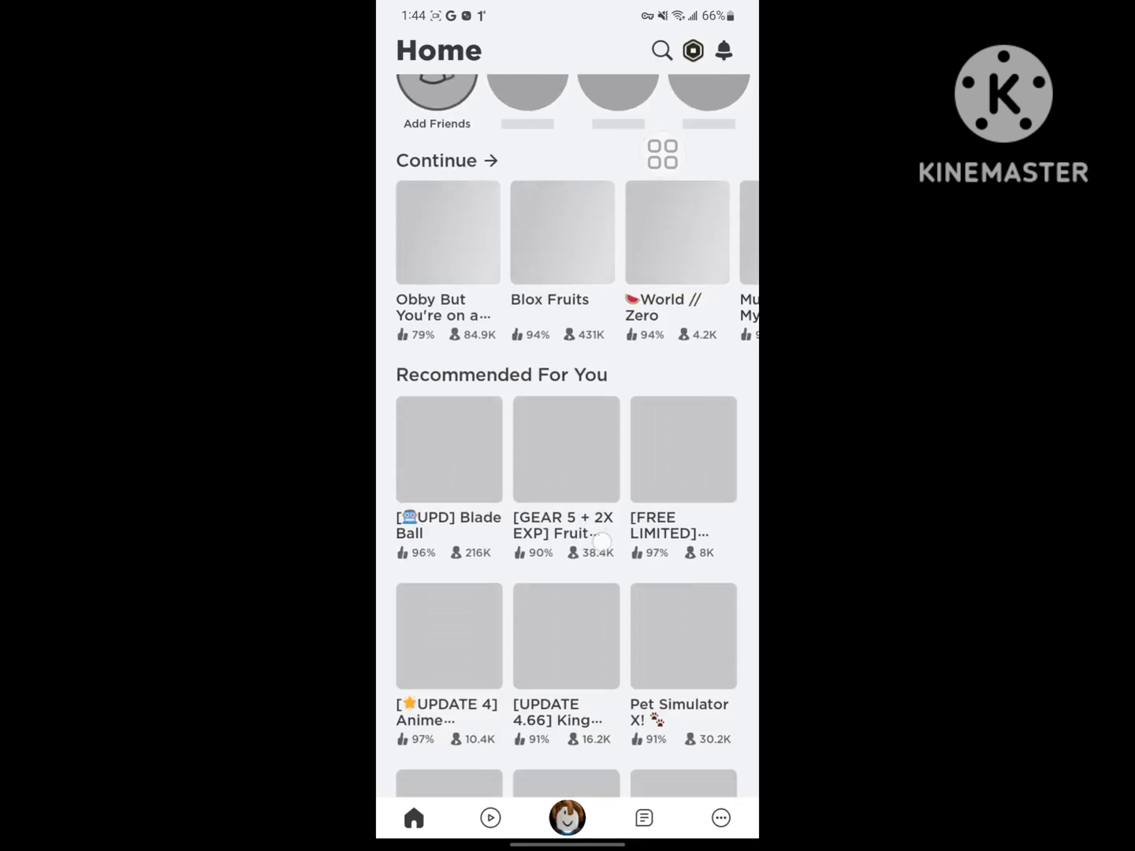
Step: Start World // Zero from the Continue row with the green Play button so it joins a server
{"action": "scroll", "scroll_direction": "down", "scroll_amount": 3}
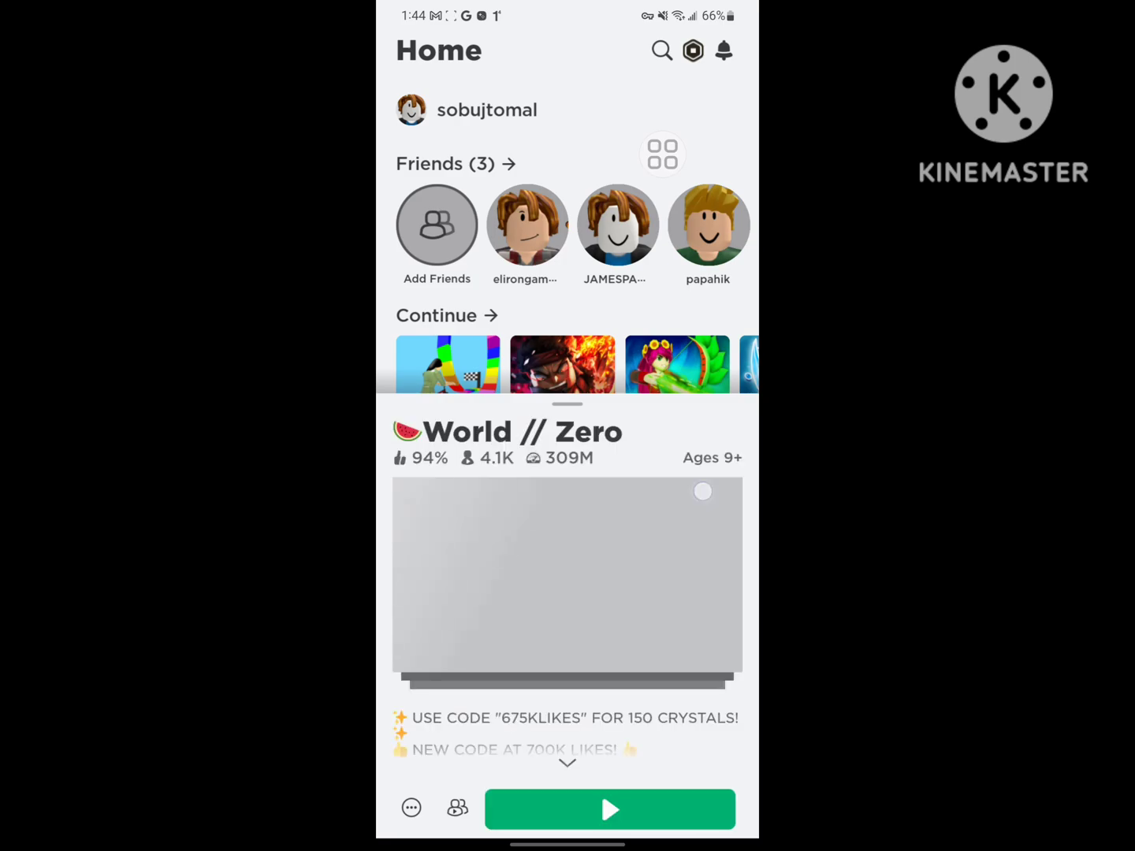
{"action": "left_click", "coordinate": [609, 809]}
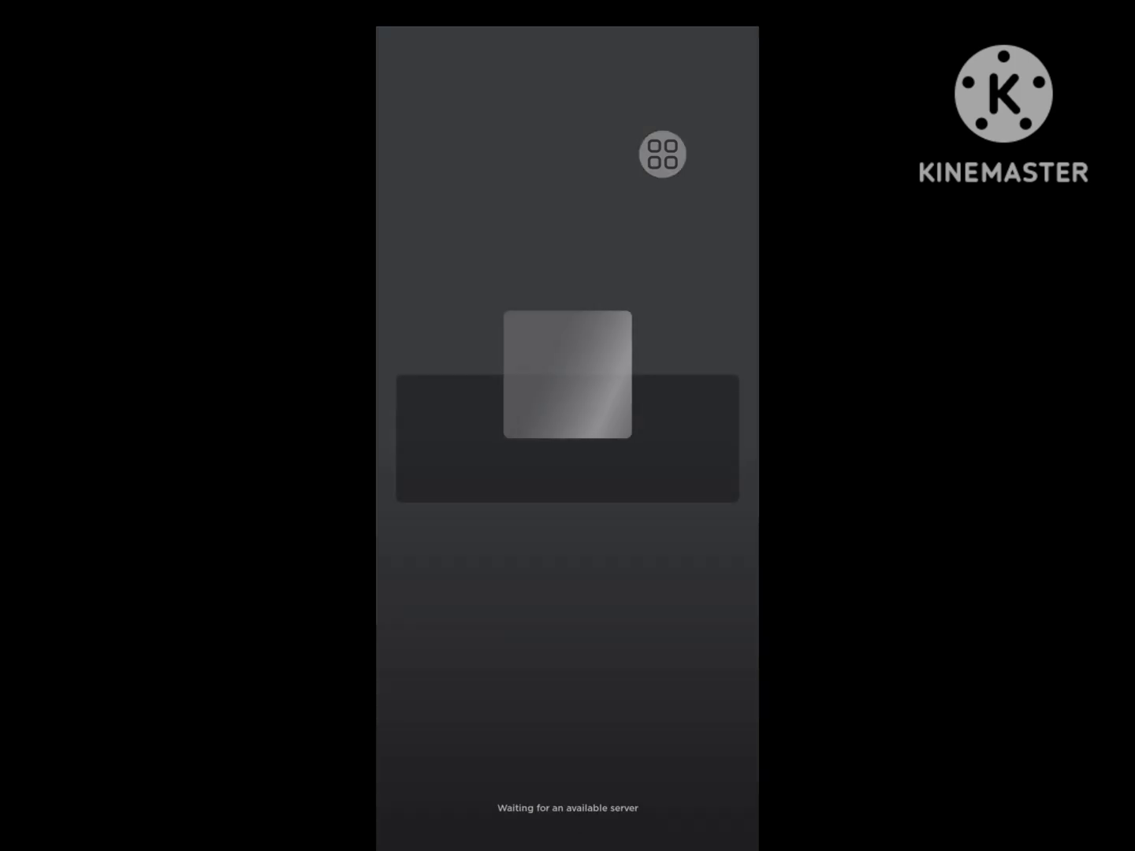